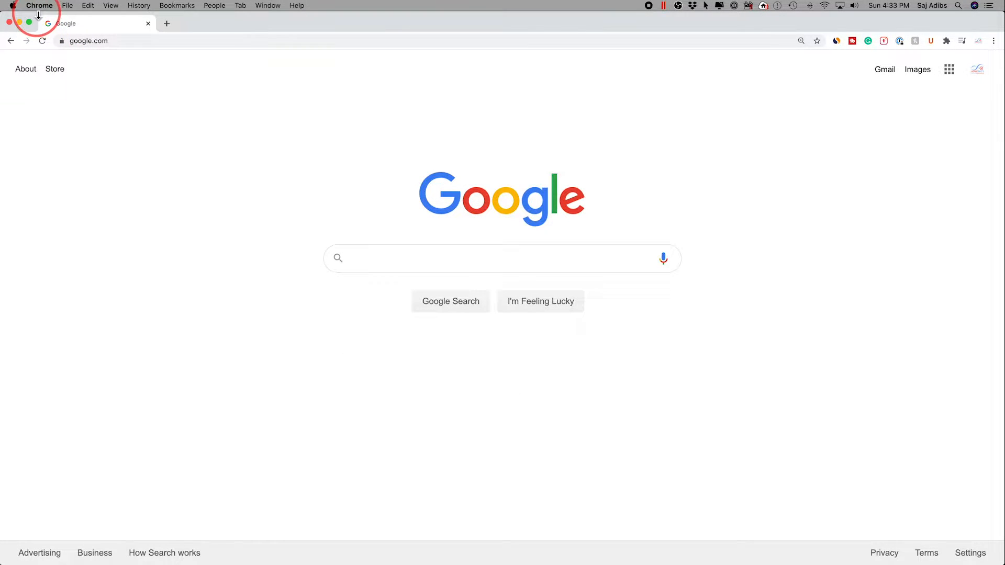
Reach Chrome's Settings page from the three-dot menu
left_click(39, 6)
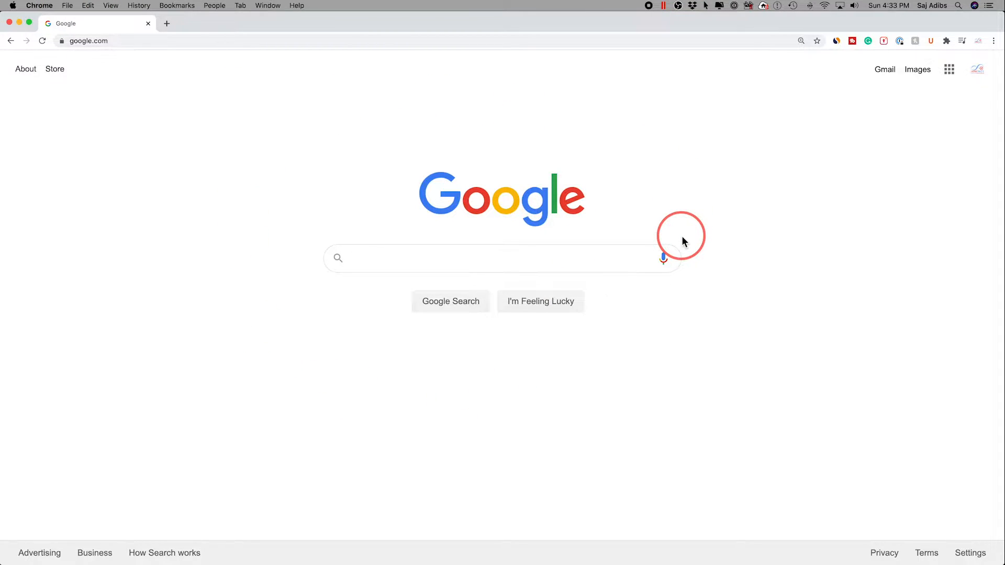
mouse_move(691, 238)
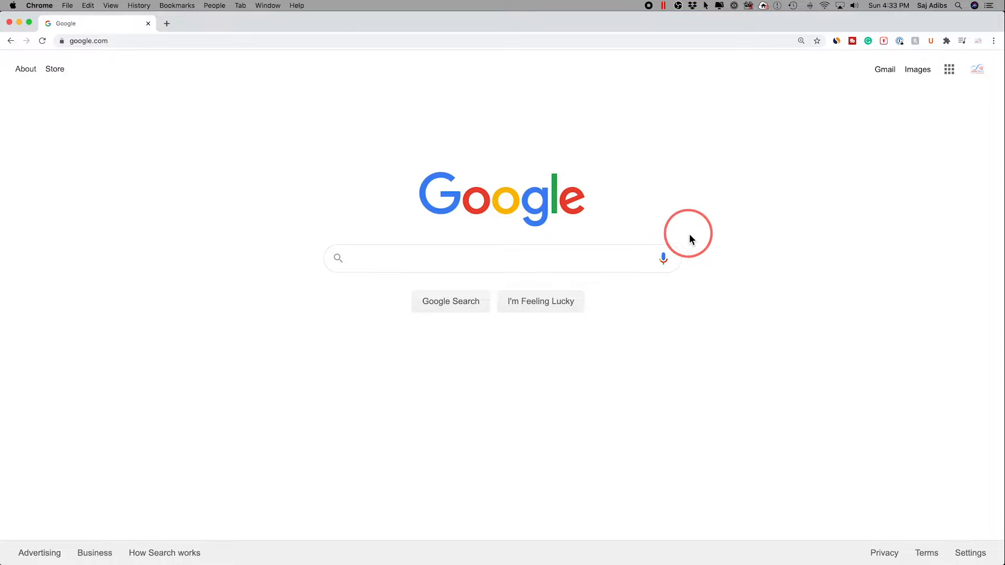
mouse_move(411, 146)
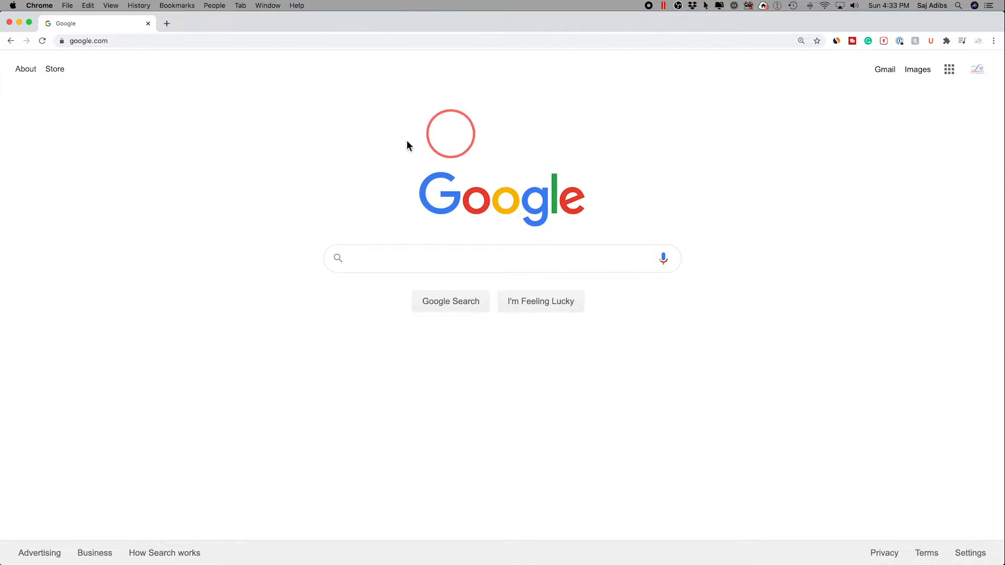
mouse_move(995, 50)
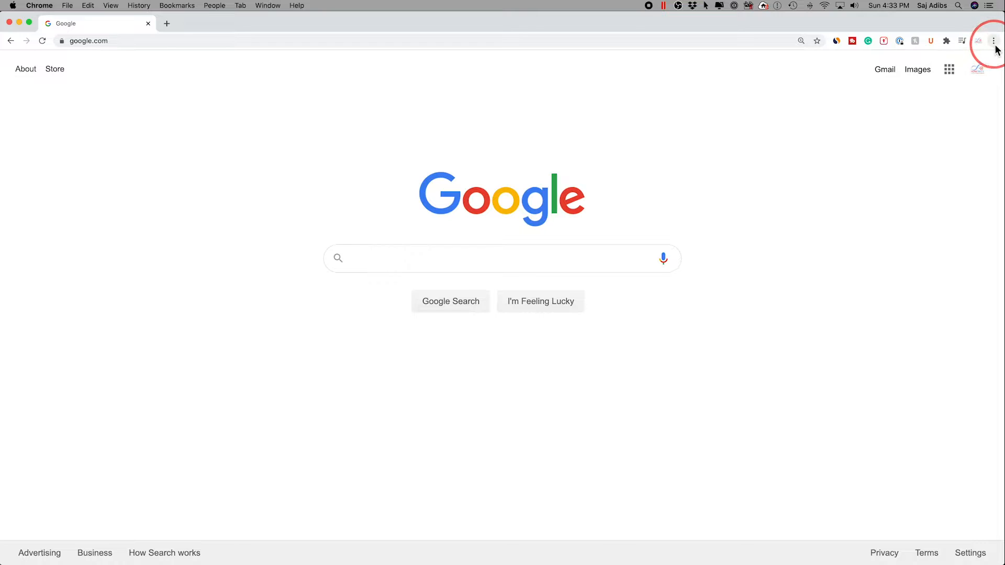
left_click(993, 41)
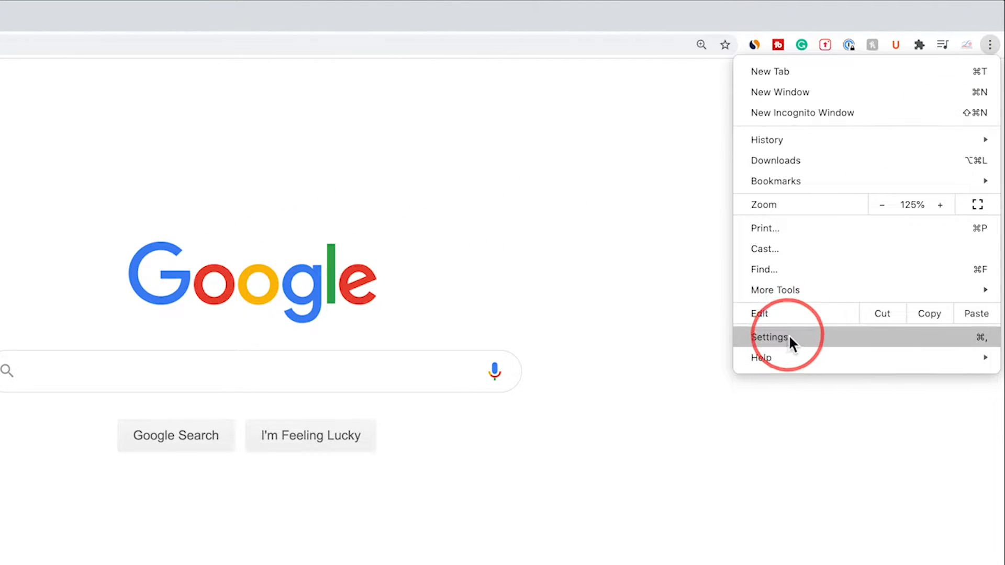
mouse_move(832, 345)
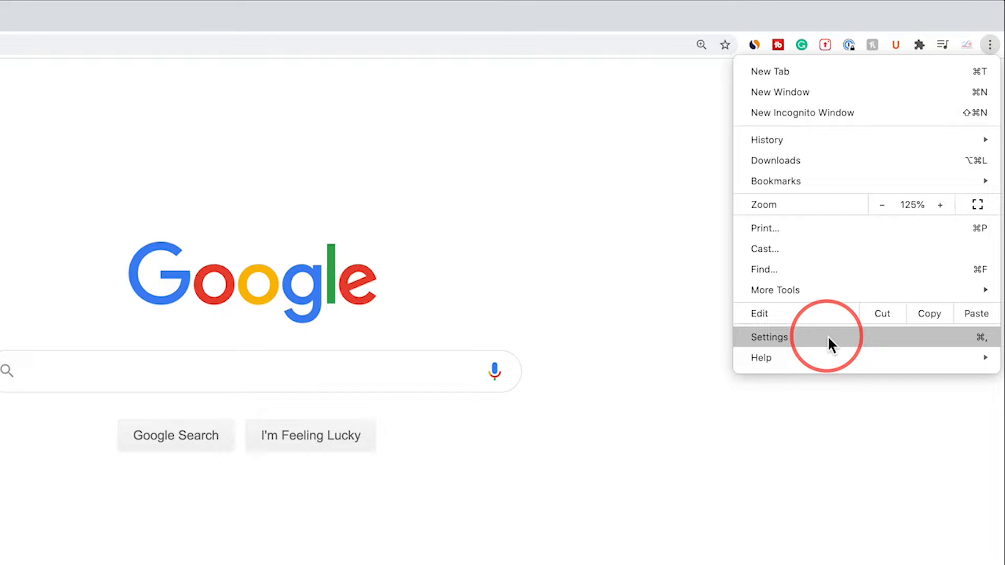
left_click(770, 337)
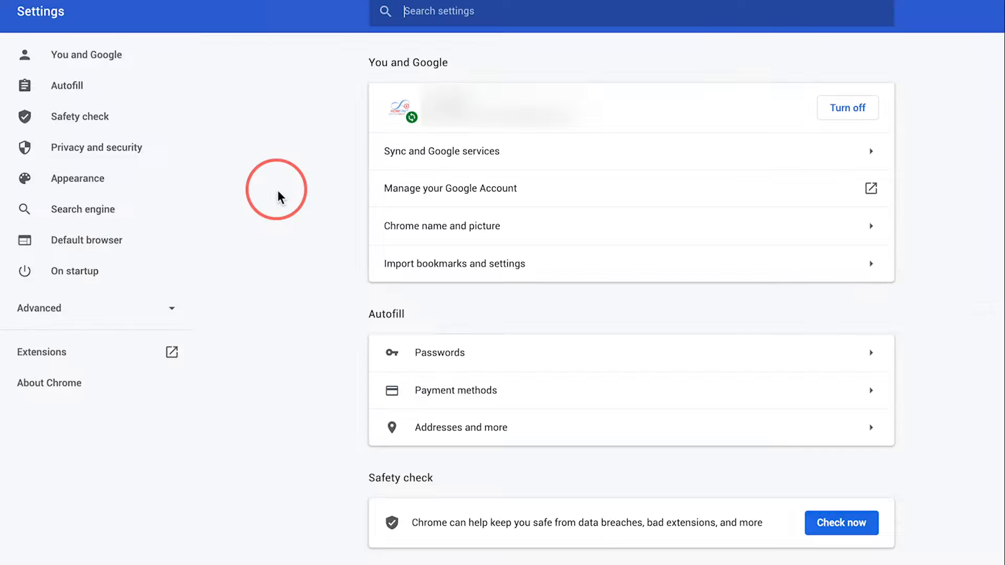
mouse_move(60, 220)
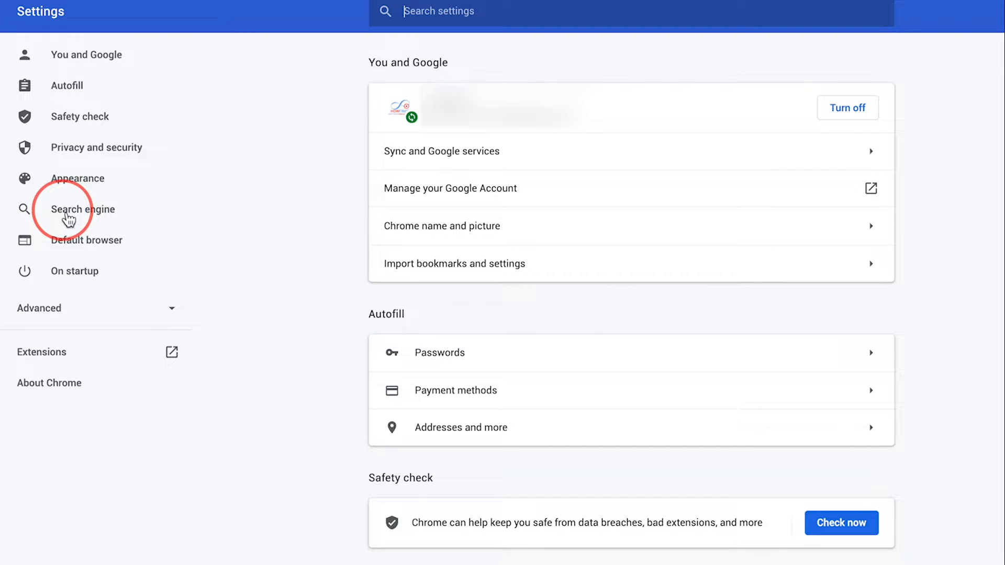
Show the Search engine section, currently set to Google
left_click(82, 209)
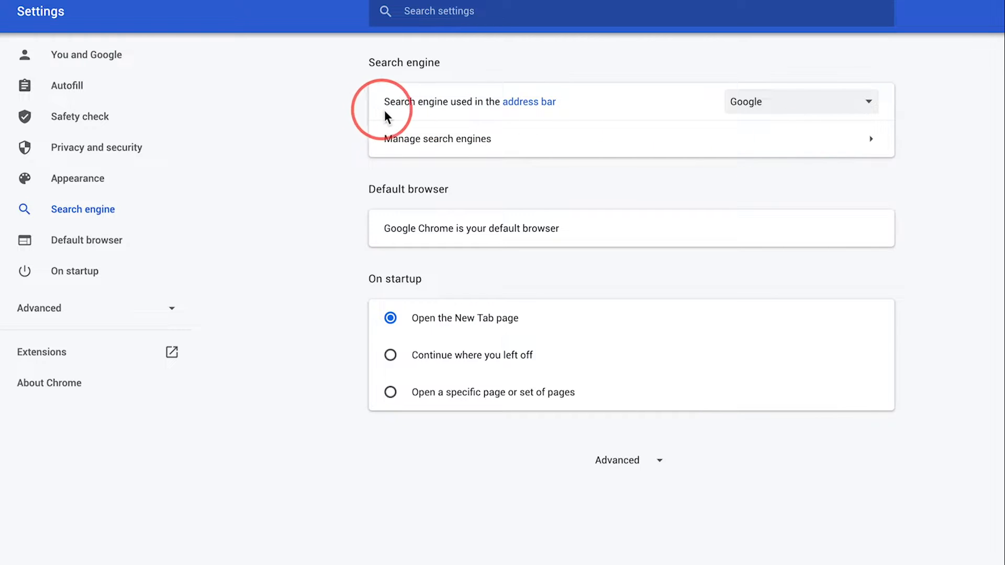
mouse_move(474, 109)
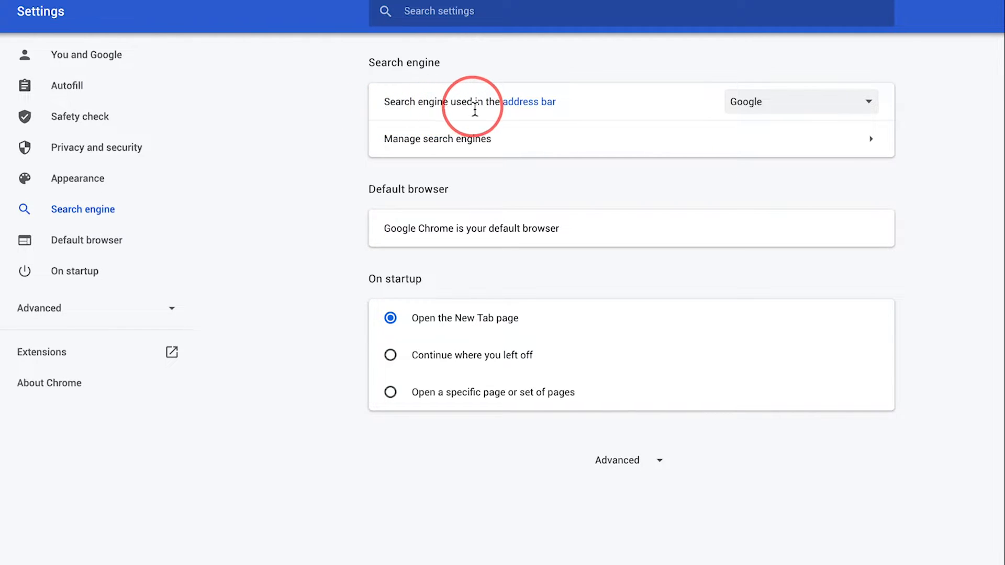
mouse_move(426, 25)
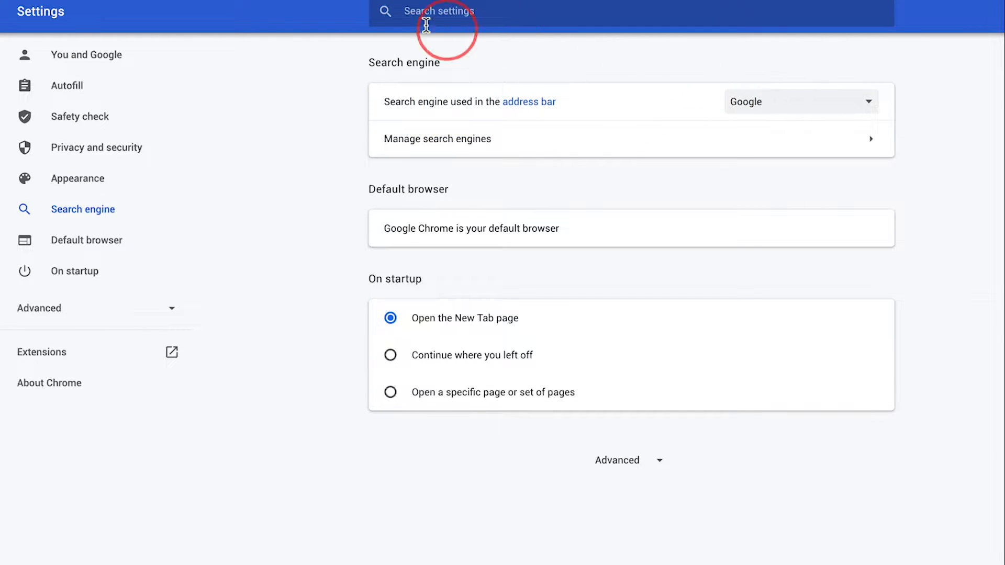
Run a test search for "google" in a tab to confirm the current engine
left_click(96, 23)
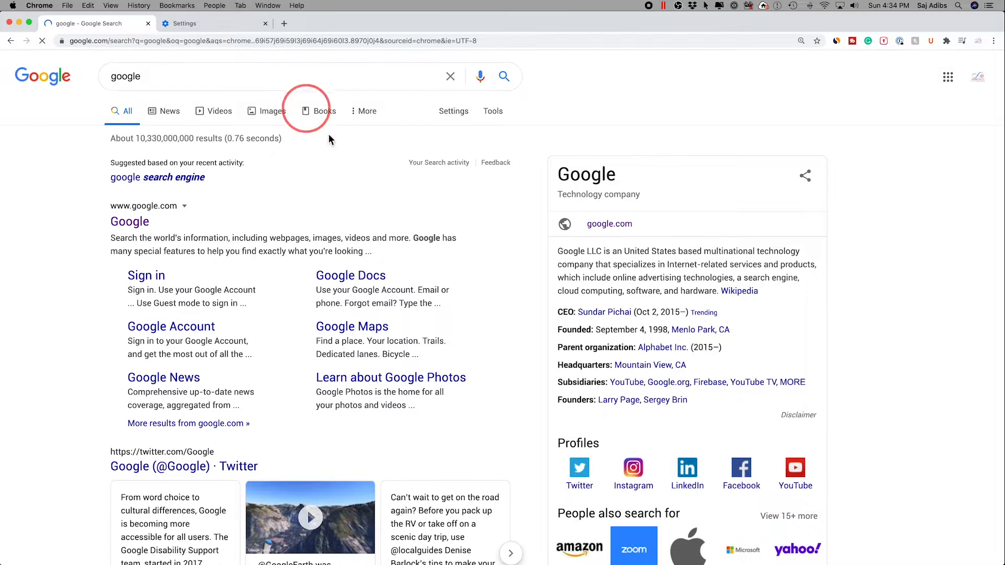
mouse_move(69, 113)
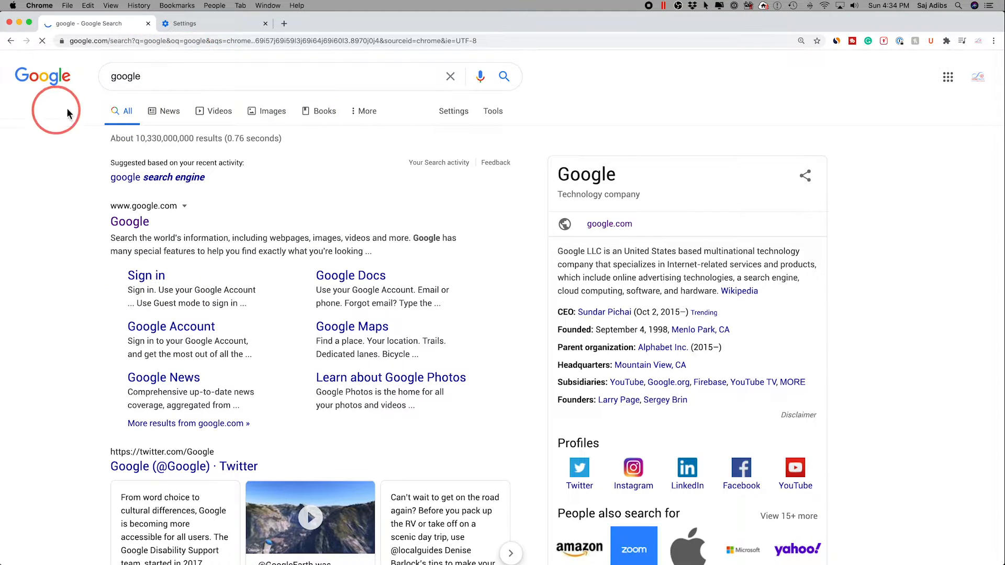
Back in Settings, make Bing the address-bar search engine
left_click(214, 23)
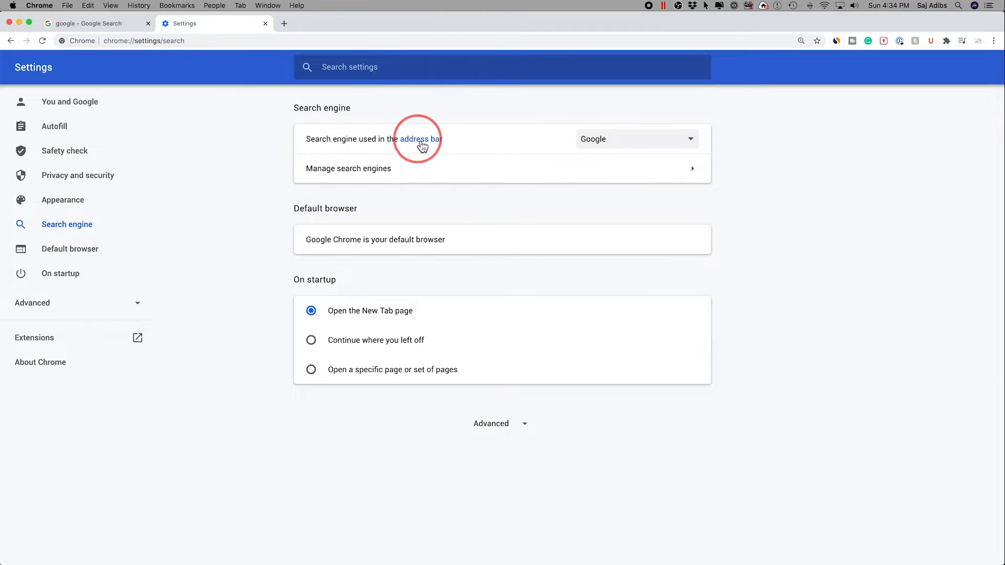
mouse_move(430, 147)
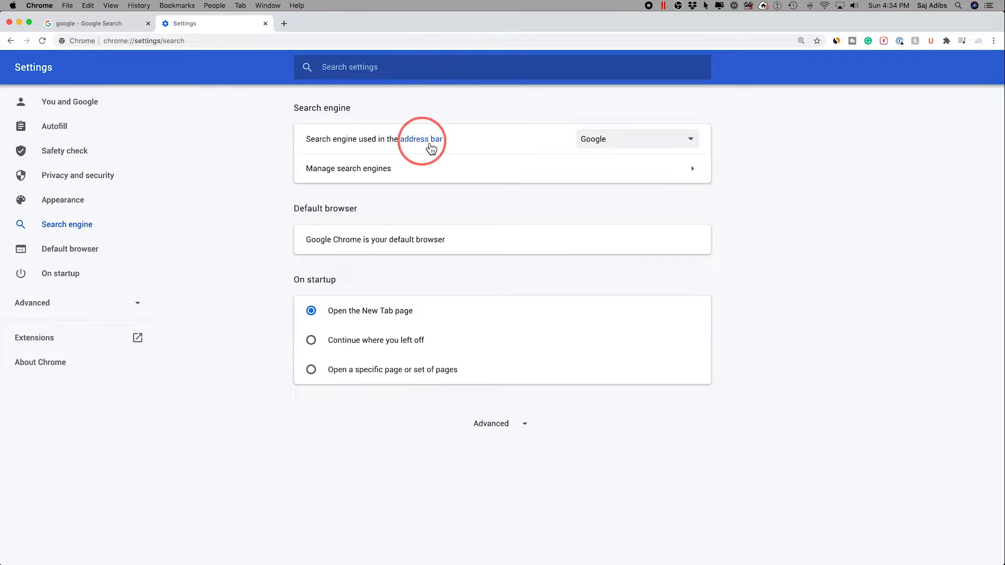
mouse_move(689, 147)
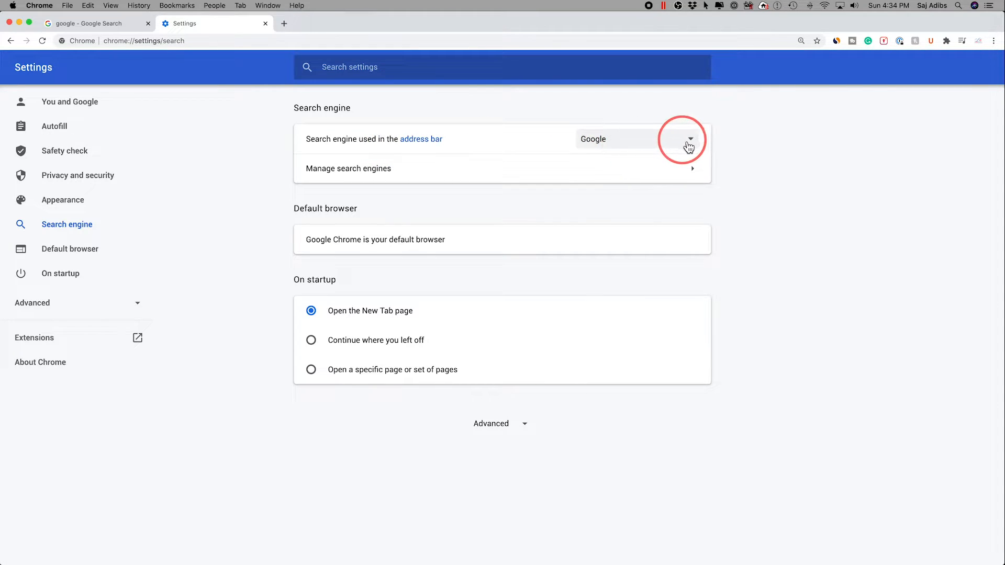
left_click(690, 138)
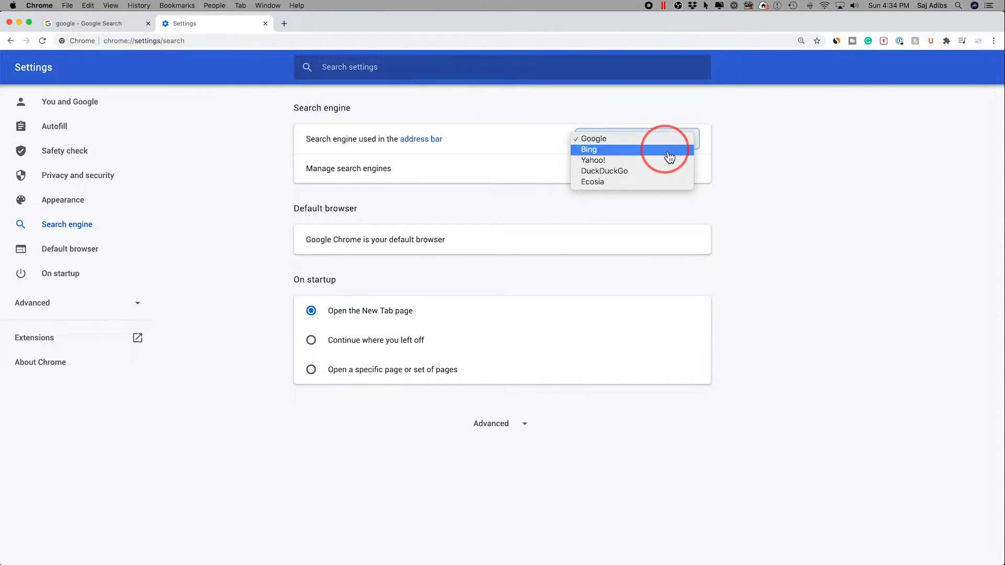
mouse_move(614, 154)
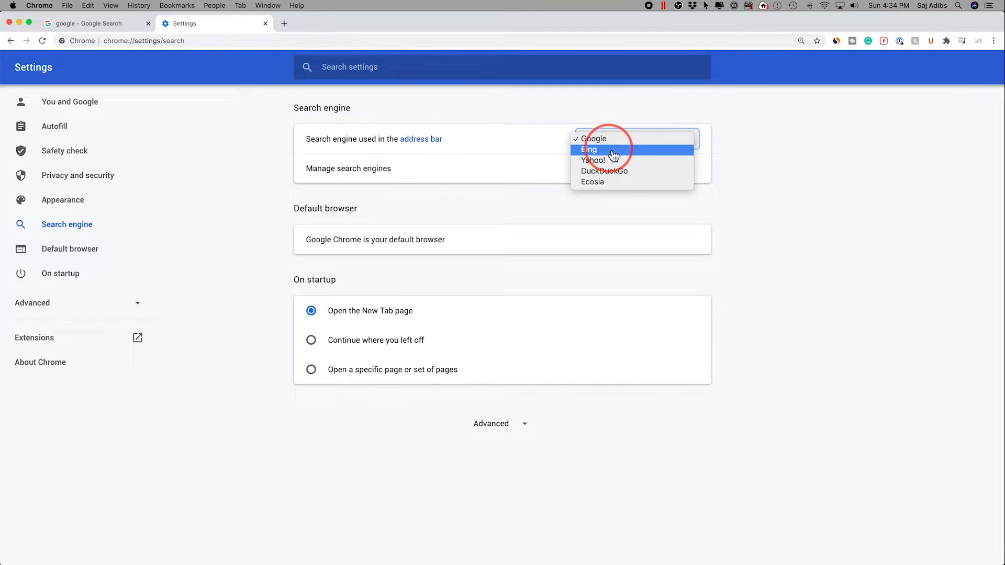
left_click(587, 149)
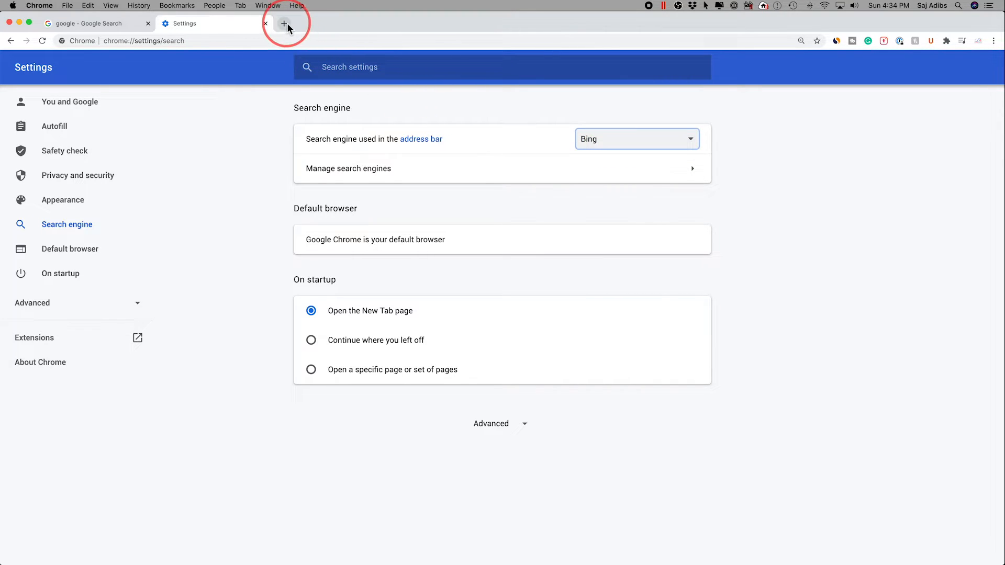
After a fresh tab, switch the address-bar search engine back to Google
left_click(284, 25)
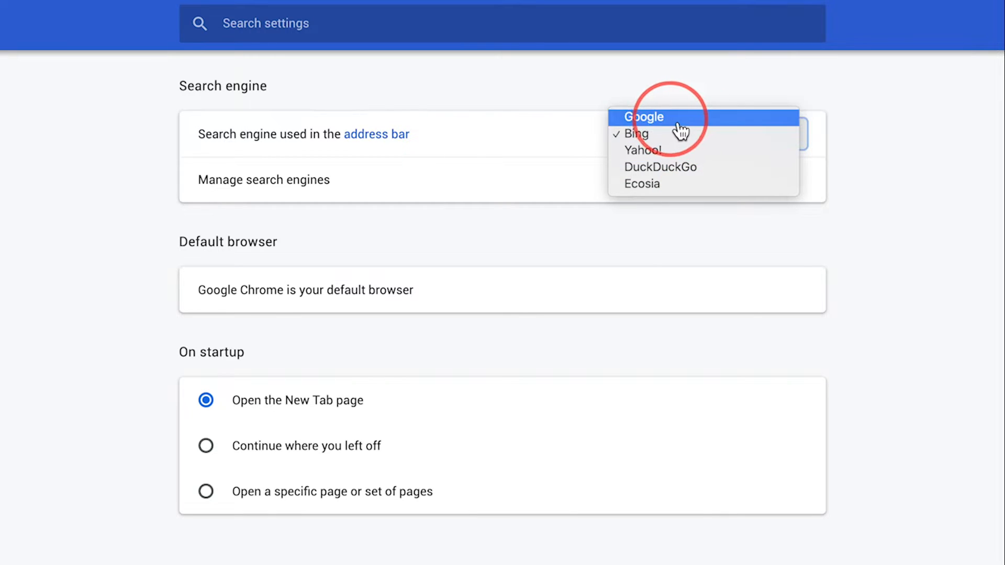
left_click(647, 116)
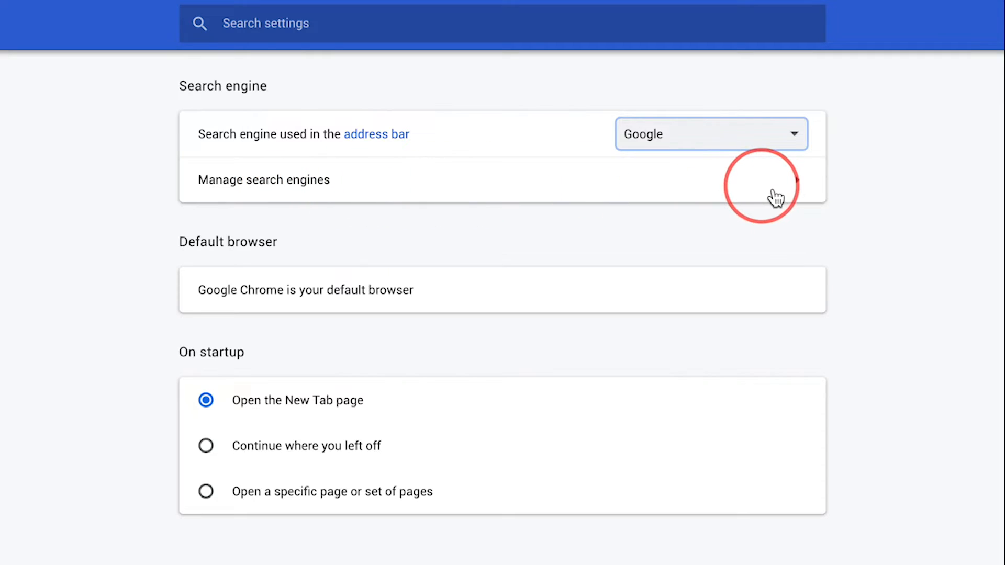
View the Manage search engines list and cancel the Add search engine dialog unsaved
left_click(264, 179)
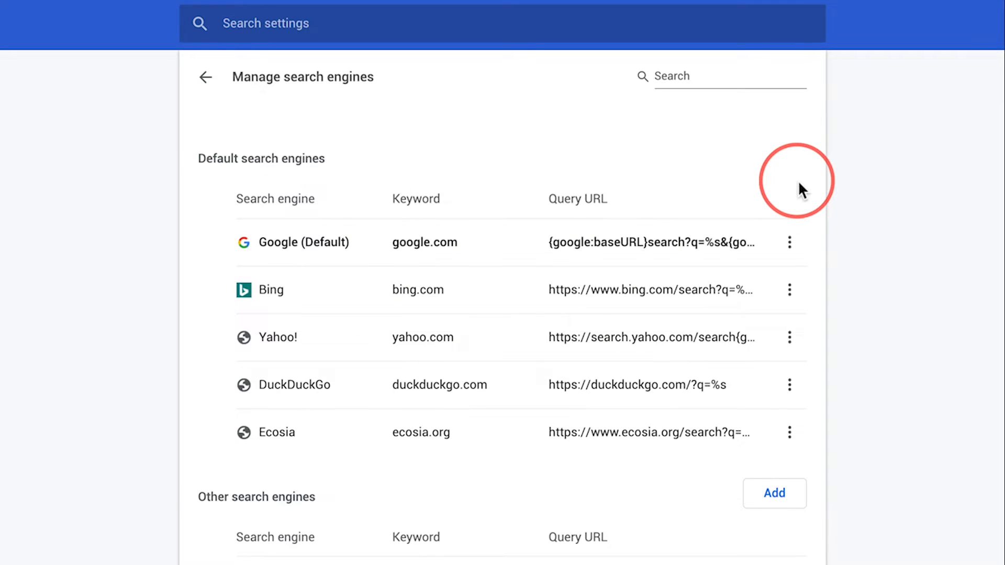
left_click(775, 493)
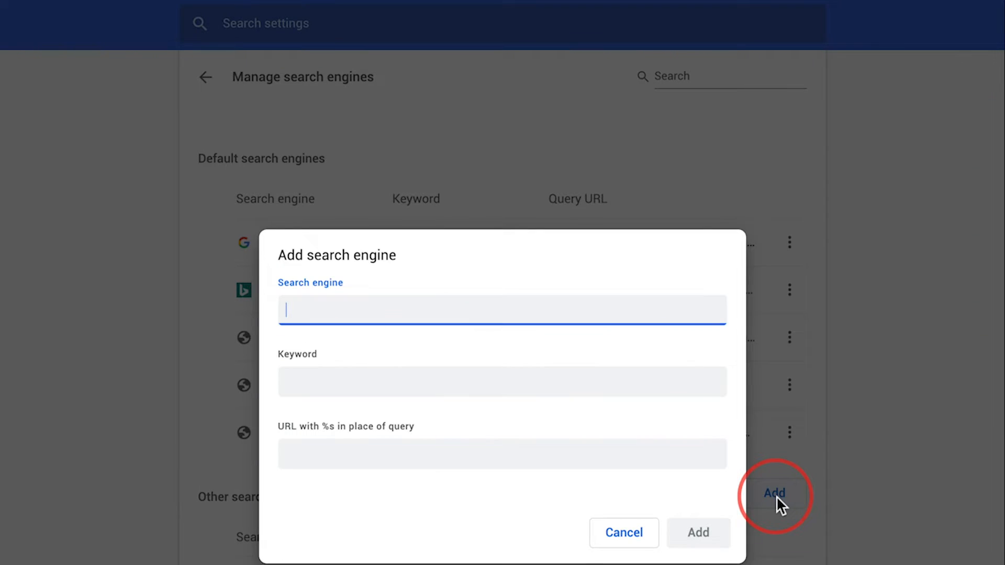
mouse_move(580, 318)
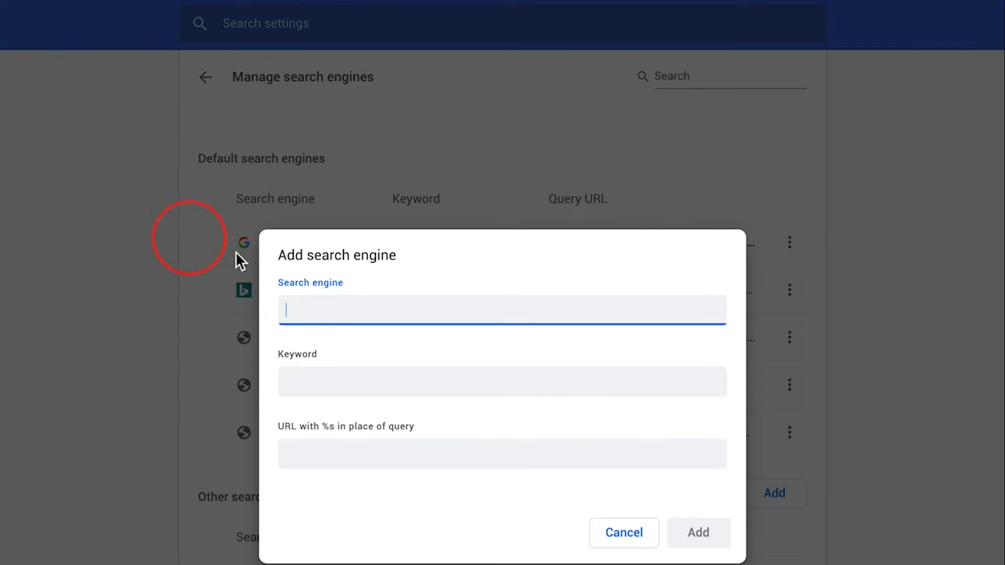
mouse_move(427, 310)
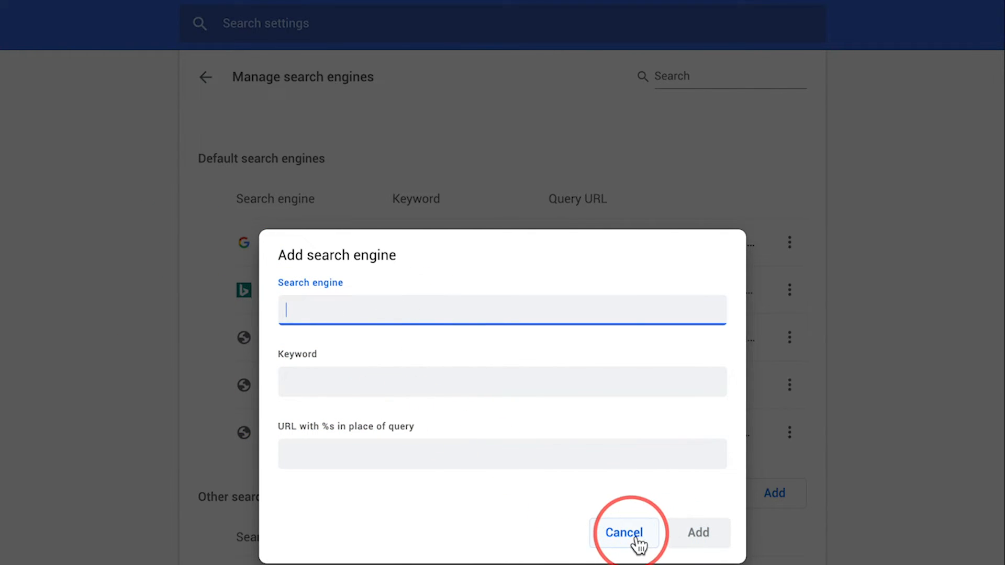
left_click(624, 533)
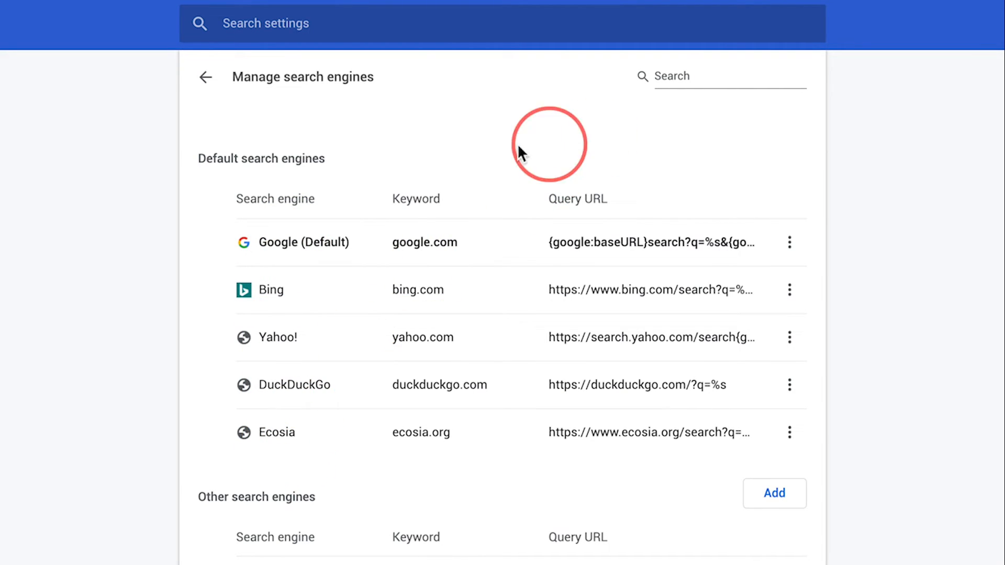
Return from Manage search engines to the Search engine settings, Google still selected
left_click(206, 77)
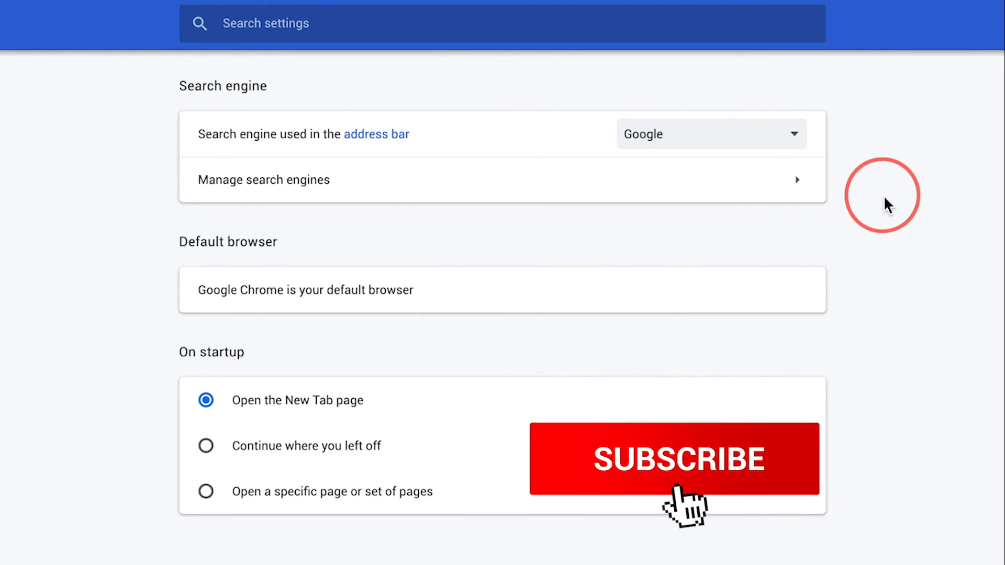
left_click(674, 459)
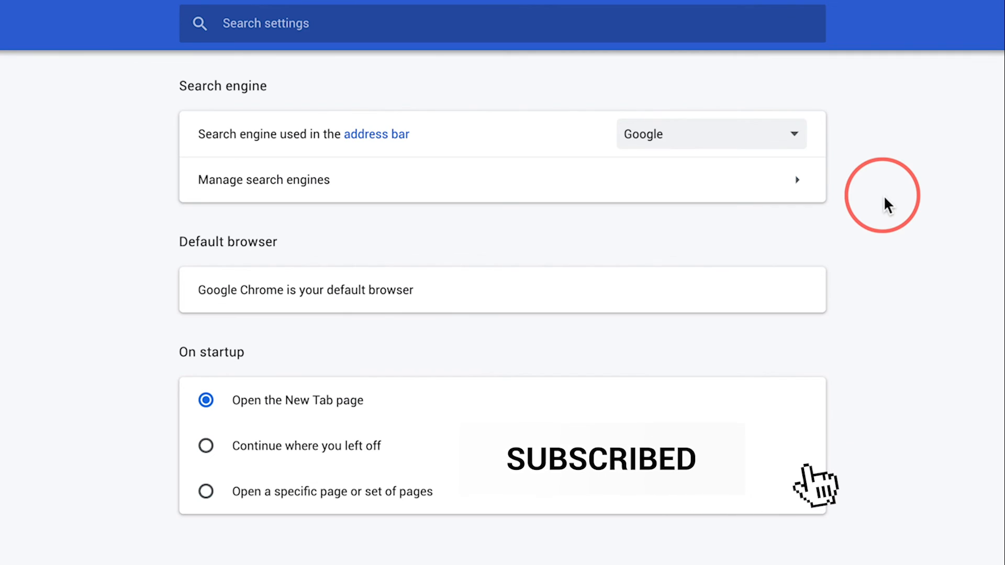